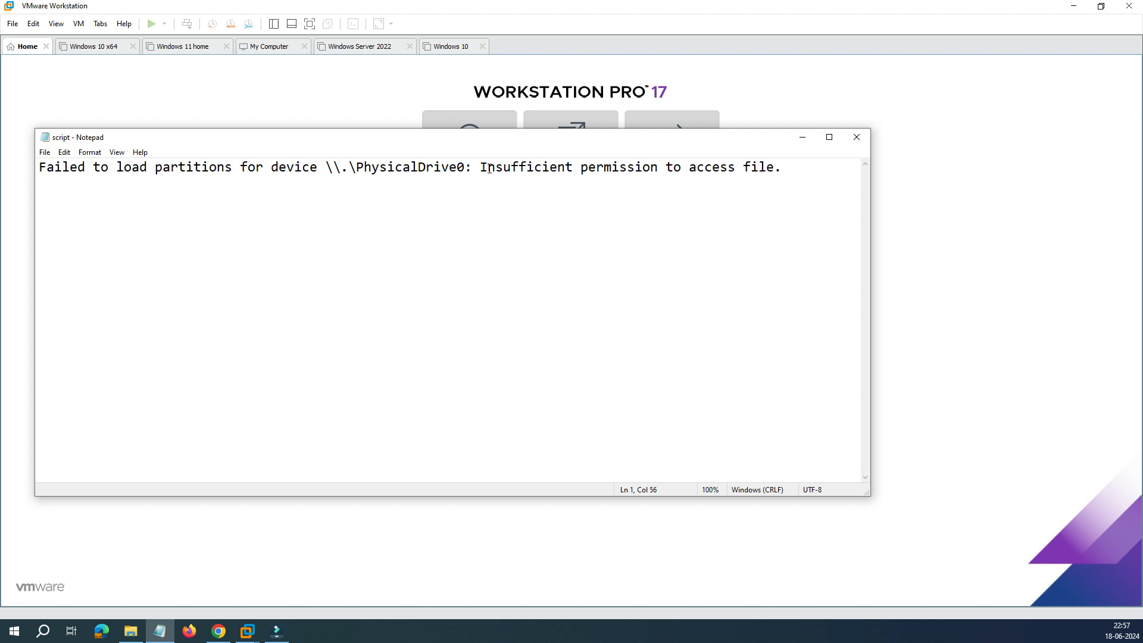
Move the error notes aside and switch to the Windows 10 virtual machine
{"action": "left_click_drag", "start_coordinate": [556, 166], "coordinate": [779, 166]}
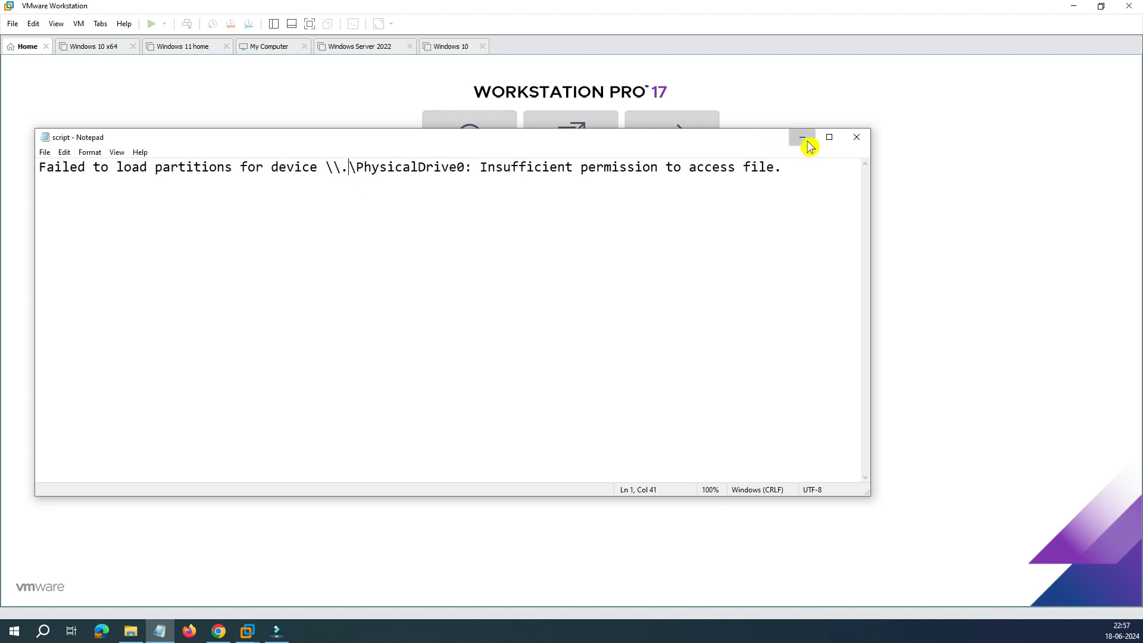
{"action": "left_click", "coordinate": [802, 136]}
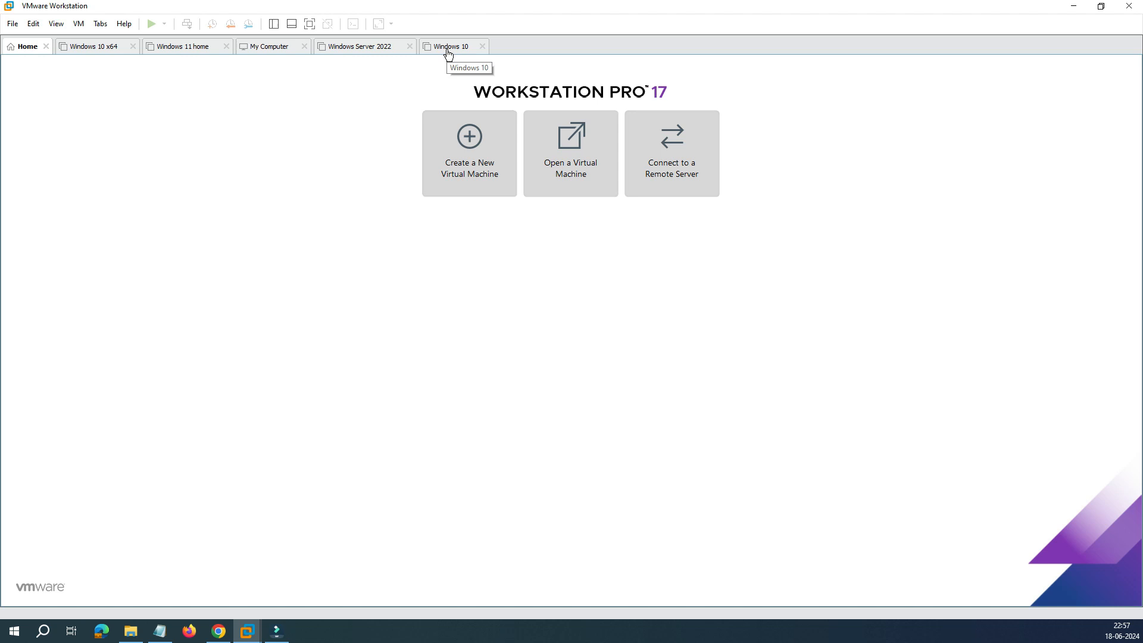
{"action": "left_click", "coordinate": [450, 47]}
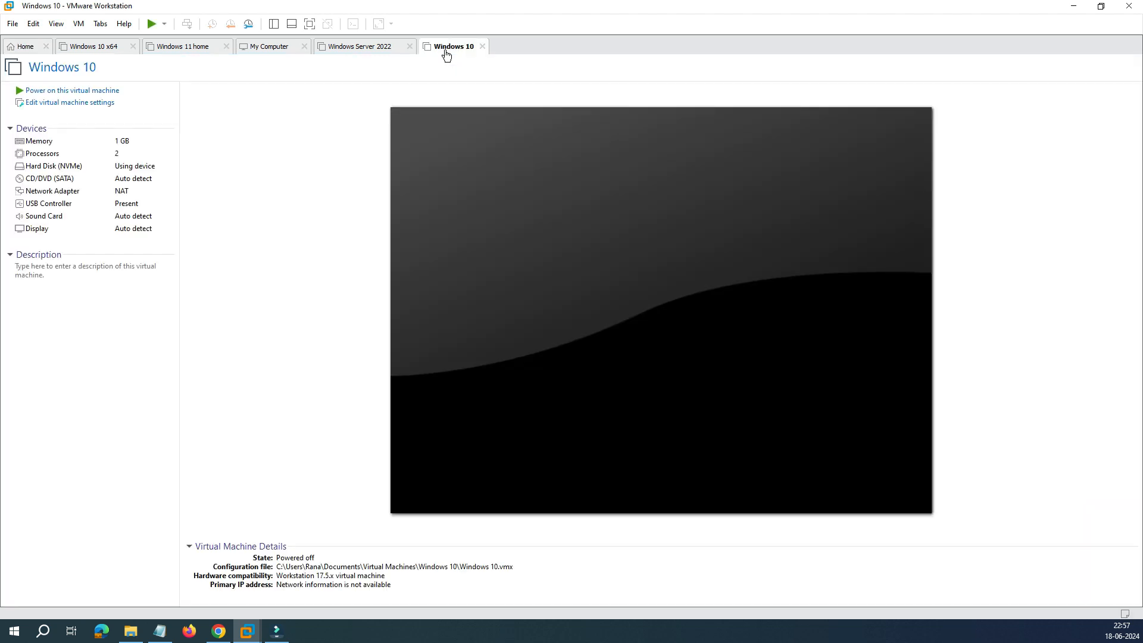
{"action": "mouse_move", "coordinate": [81, 126]}
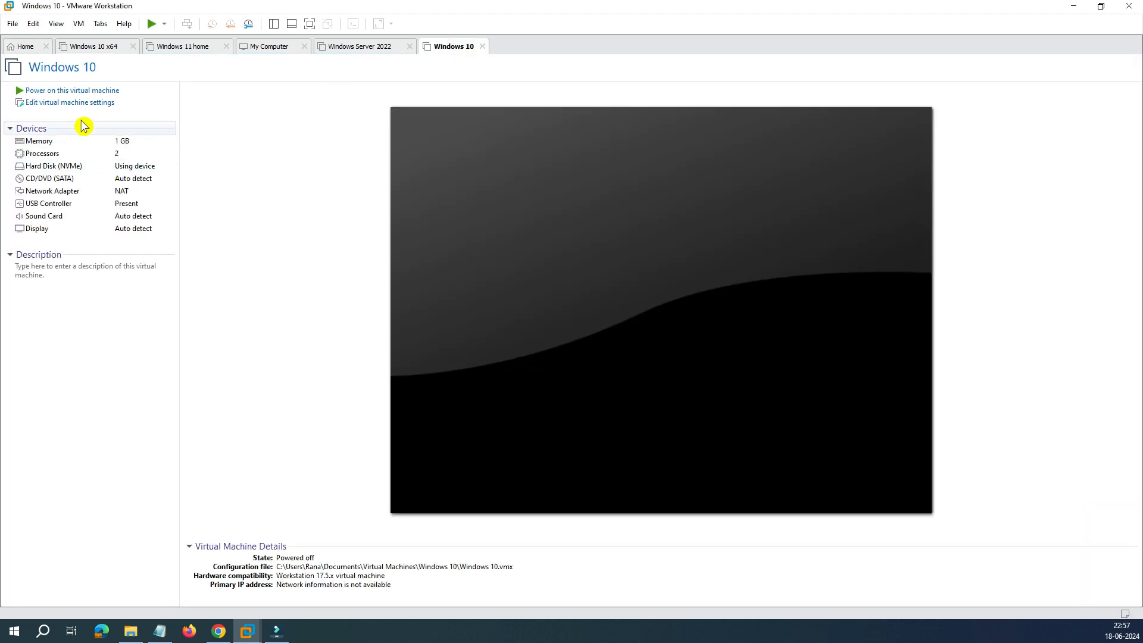
{"action": "mouse_move", "coordinate": [71, 105]}
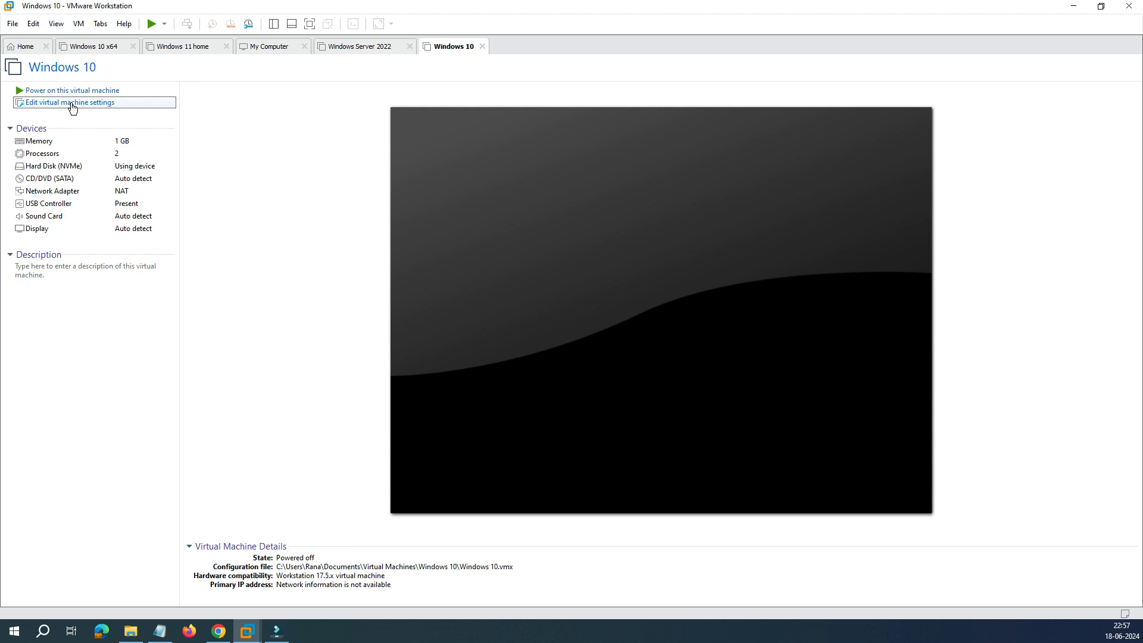
Bring up the Windows 10 VM's settings and begin the Add Hardware Wizard
{"action": "left_click", "coordinate": [69, 102]}
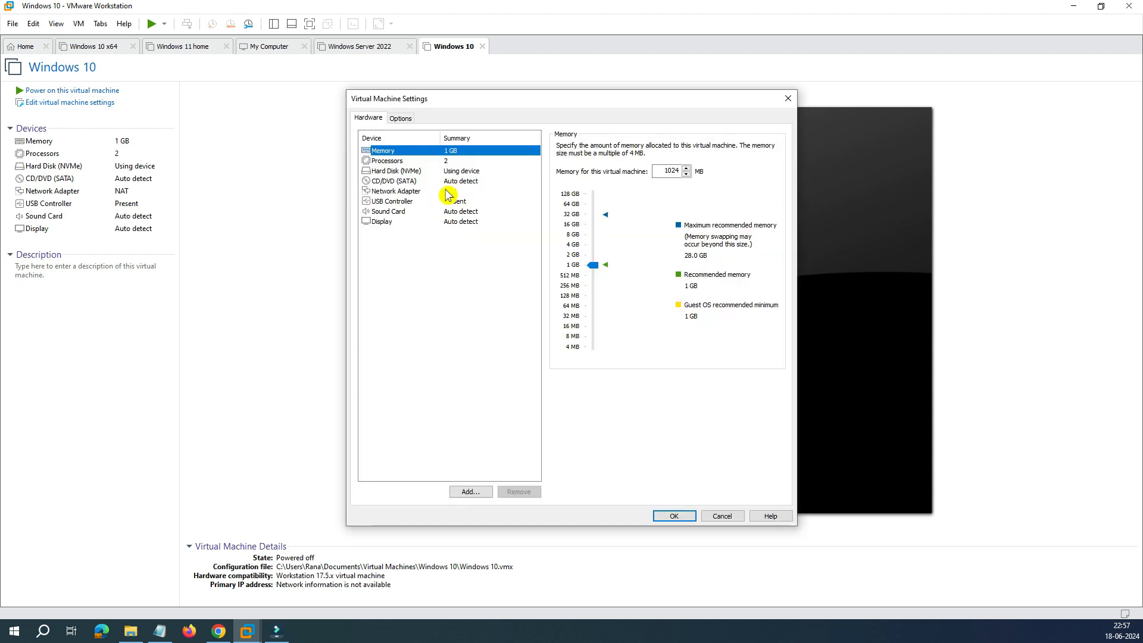
{"action": "left_click", "coordinate": [471, 490]}
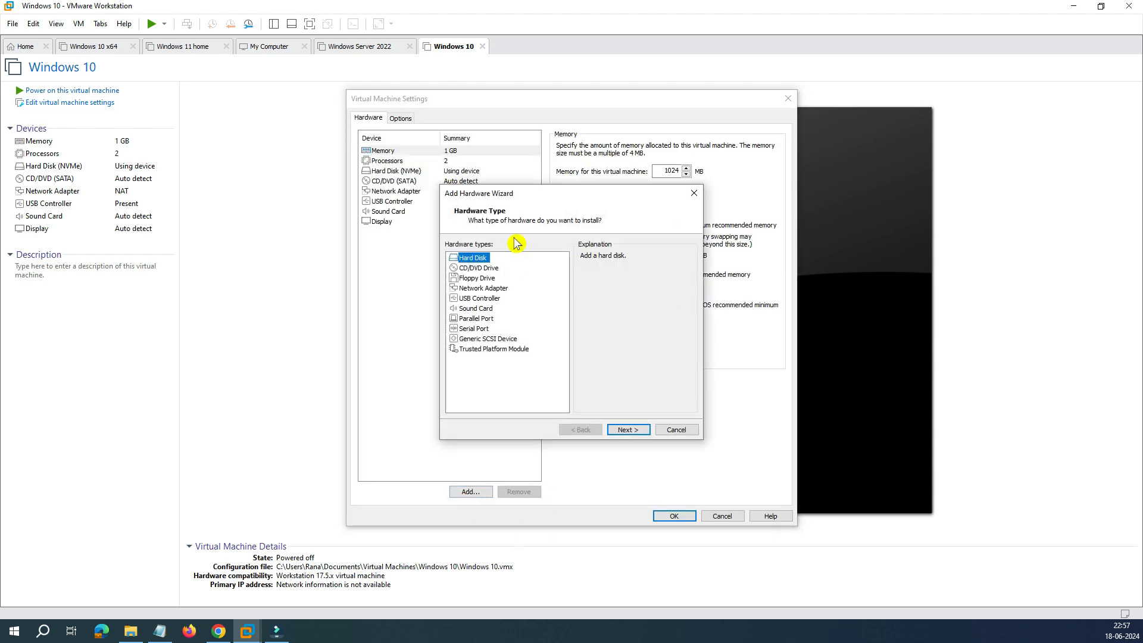
Try adding a hard disk backed by a physical disk and acknowledge the PhysicalDrive0 permission error
{"action": "left_click", "coordinate": [629, 429]}
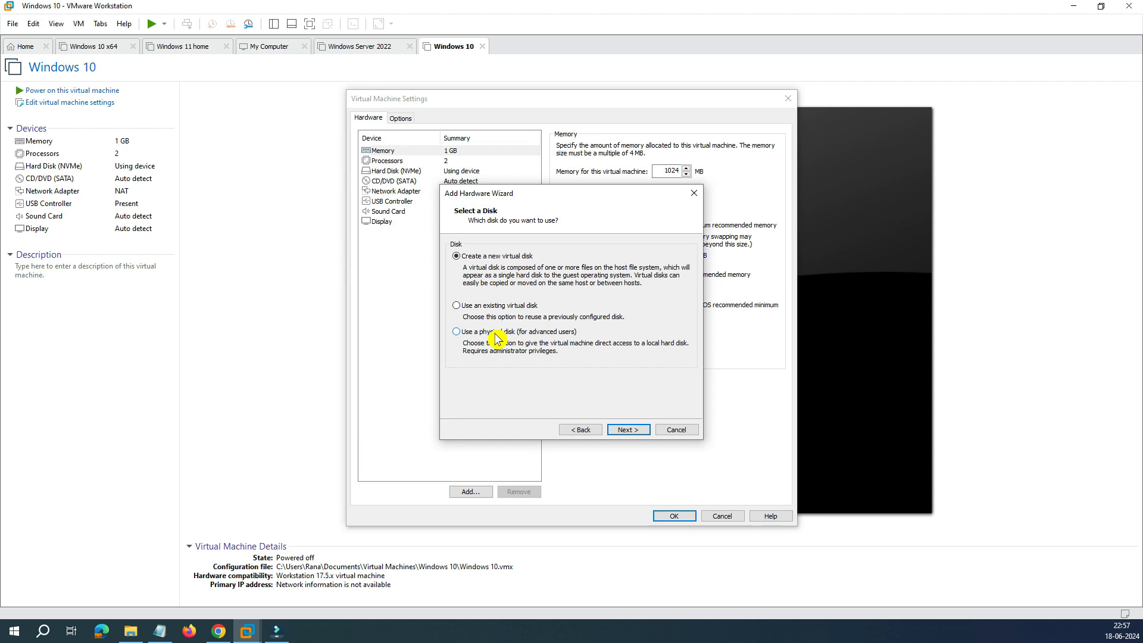
{"action": "mouse_move", "coordinate": [495, 341]}
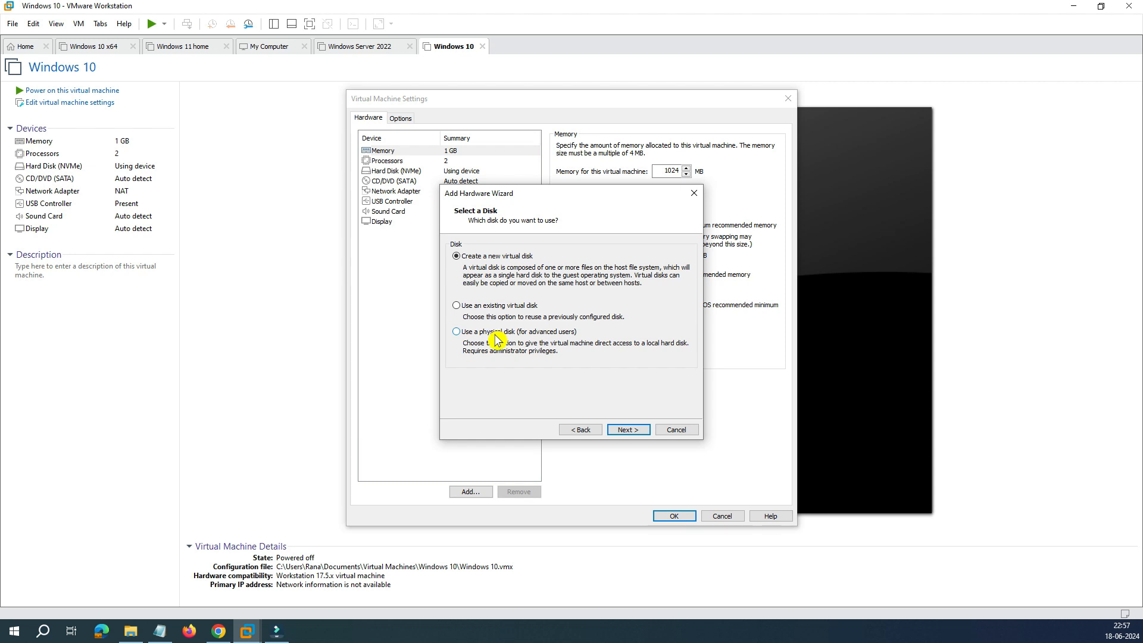
{"action": "left_click", "coordinate": [456, 331]}
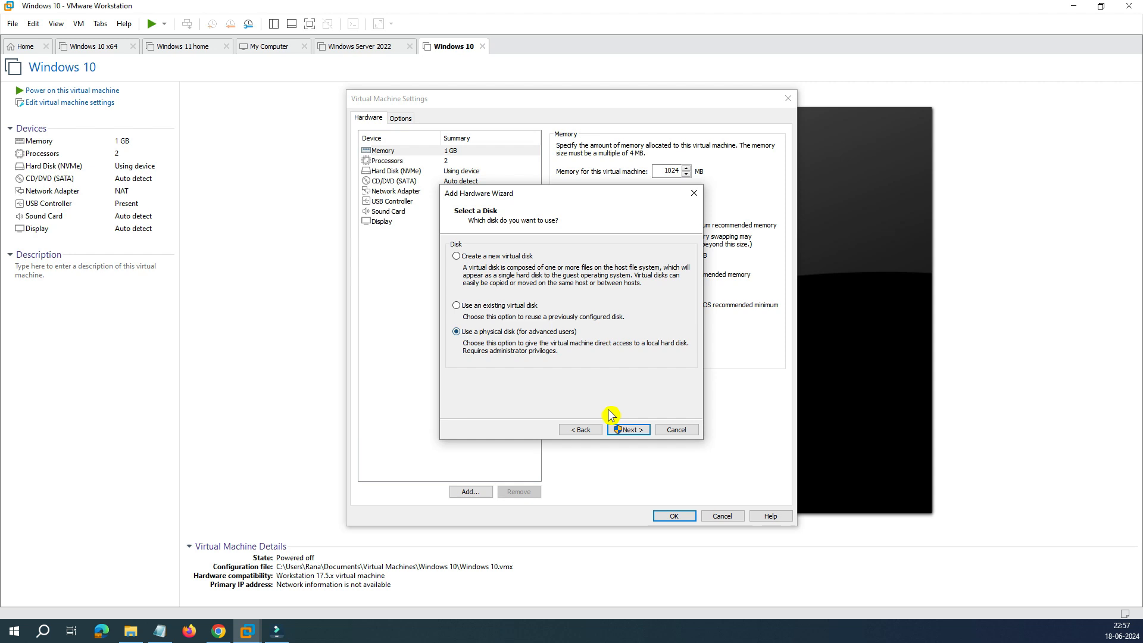
{"action": "left_click", "coordinate": [628, 428]}
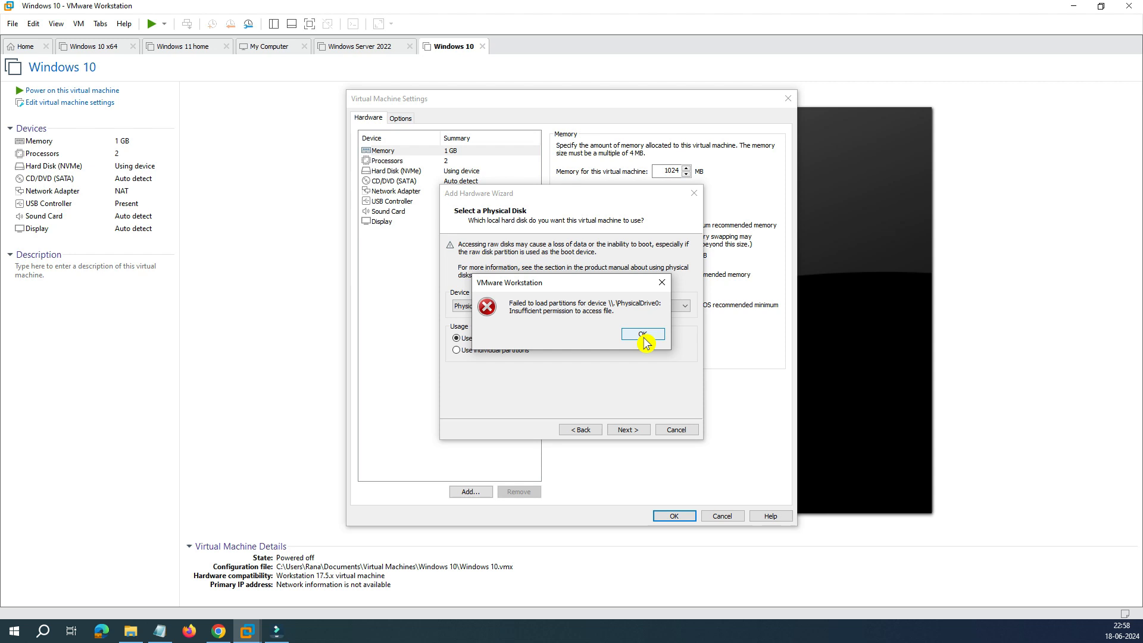
{"action": "left_click", "coordinate": [641, 333]}
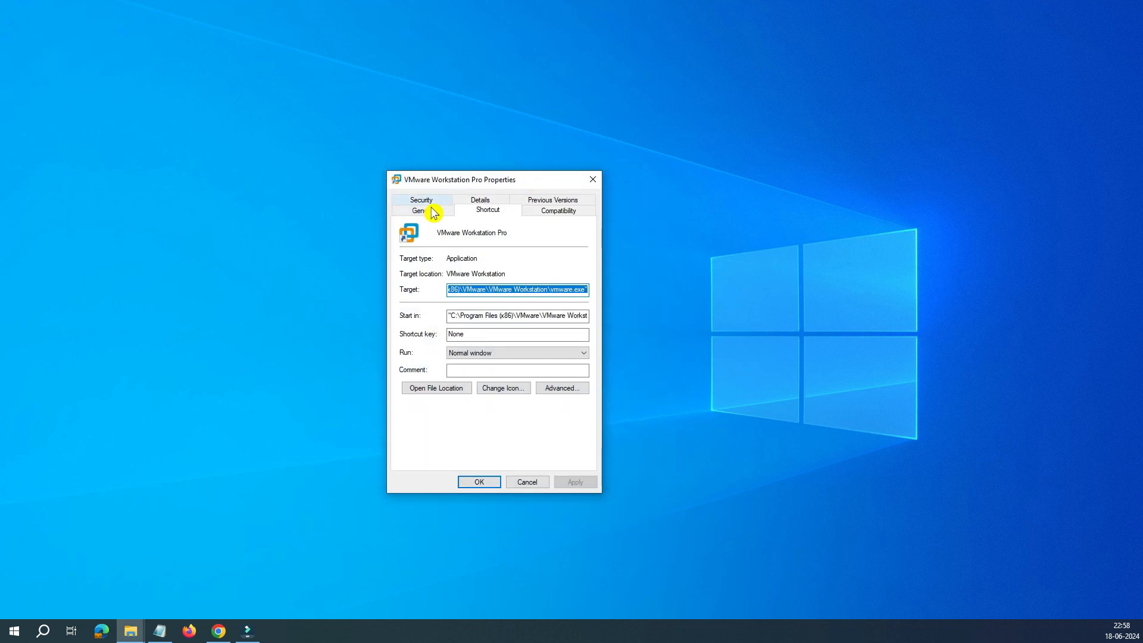
In the shortcut's Compatibility settings, enable Run this program as an administrator
{"action": "left_click", "coordinate": [558, 209]}
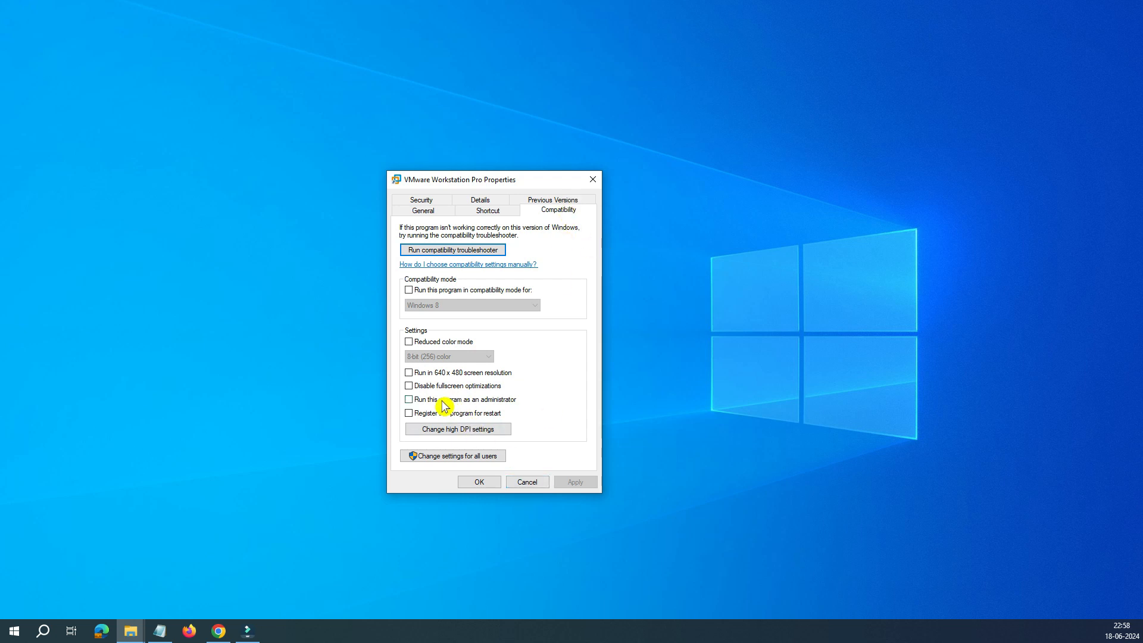
{"action": "left_click", "coordinate": [408, 400]}
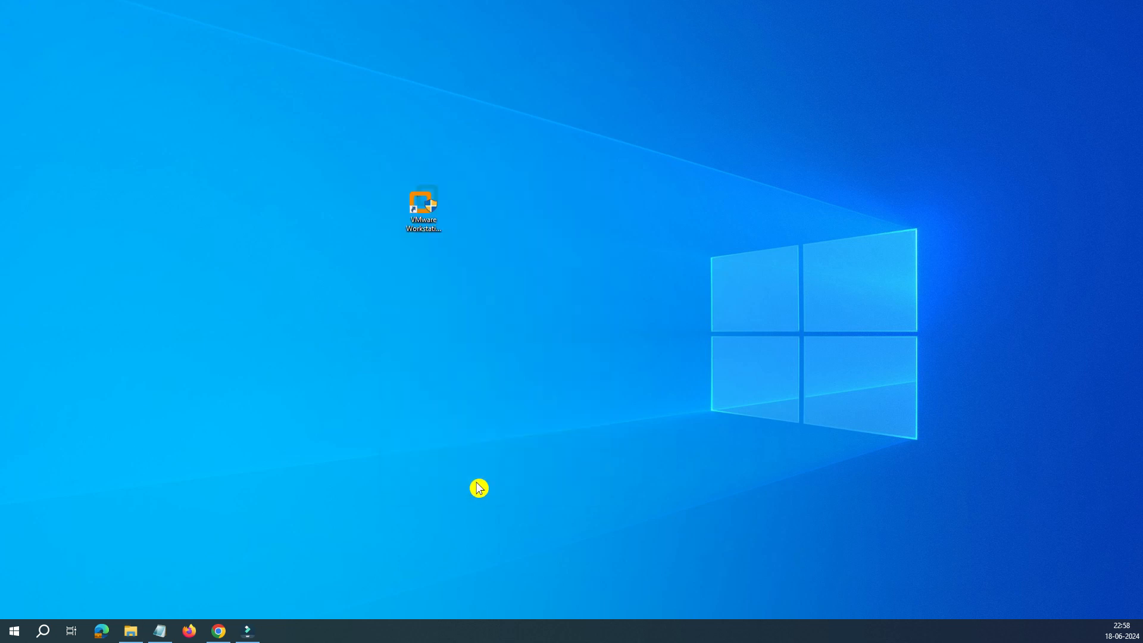
Relaunch VMware Workstation Pro from its desktop shortcut, now elevated
{"action": "left_click", "coordinate": [424, 205]}
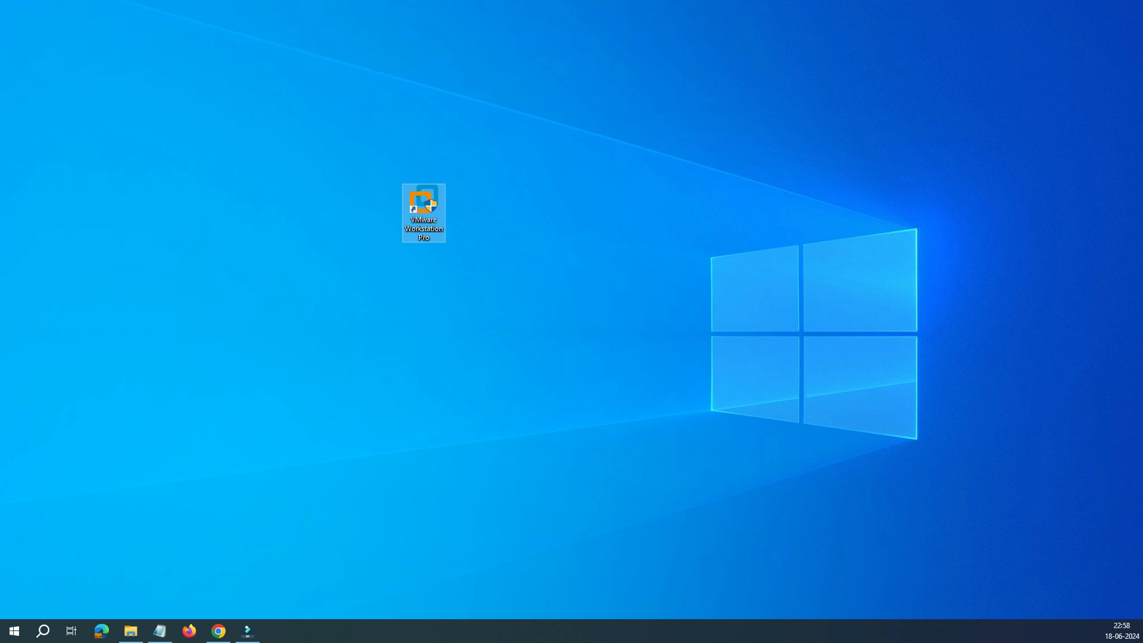
{"action": "double_click", "coordinate": [423, 204]}
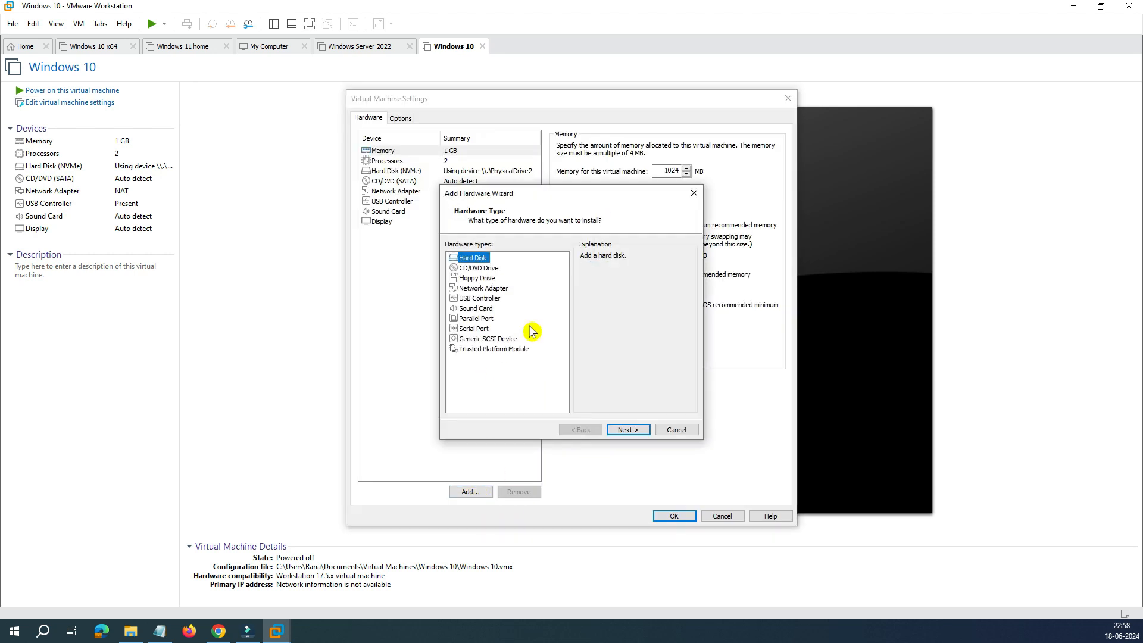
Add an NVMe hard disk using the entire physical disk PhysicalDrive2 to the Windows 10 VM
{"action": "left_click", "coordinate": [629, 428]}
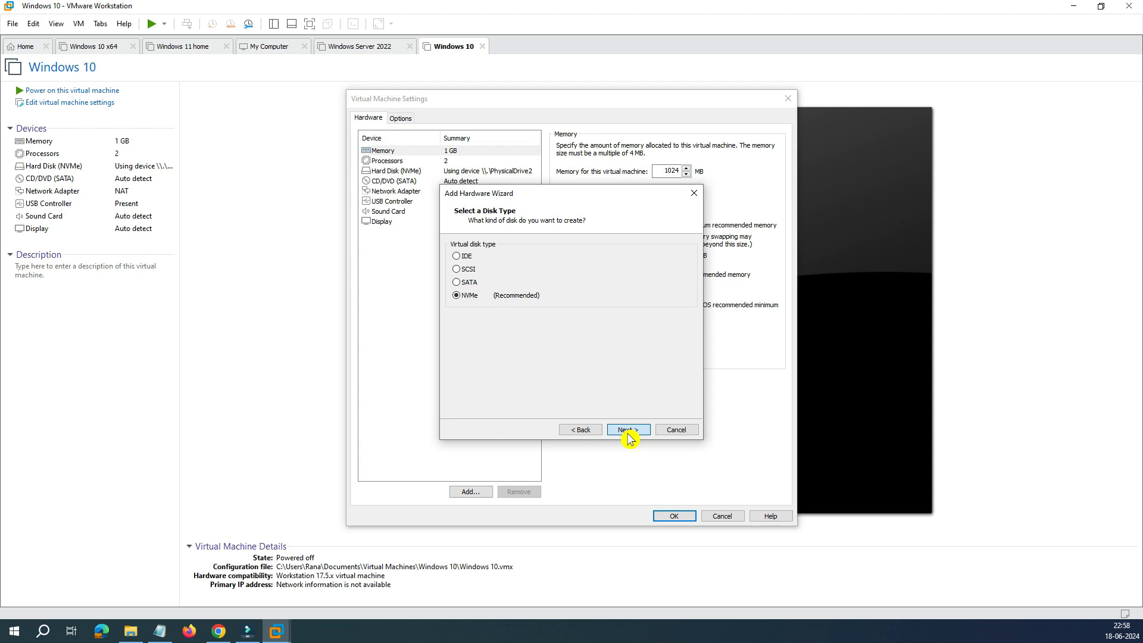
{"action": "left_click", "coordinate": [629, 428]}
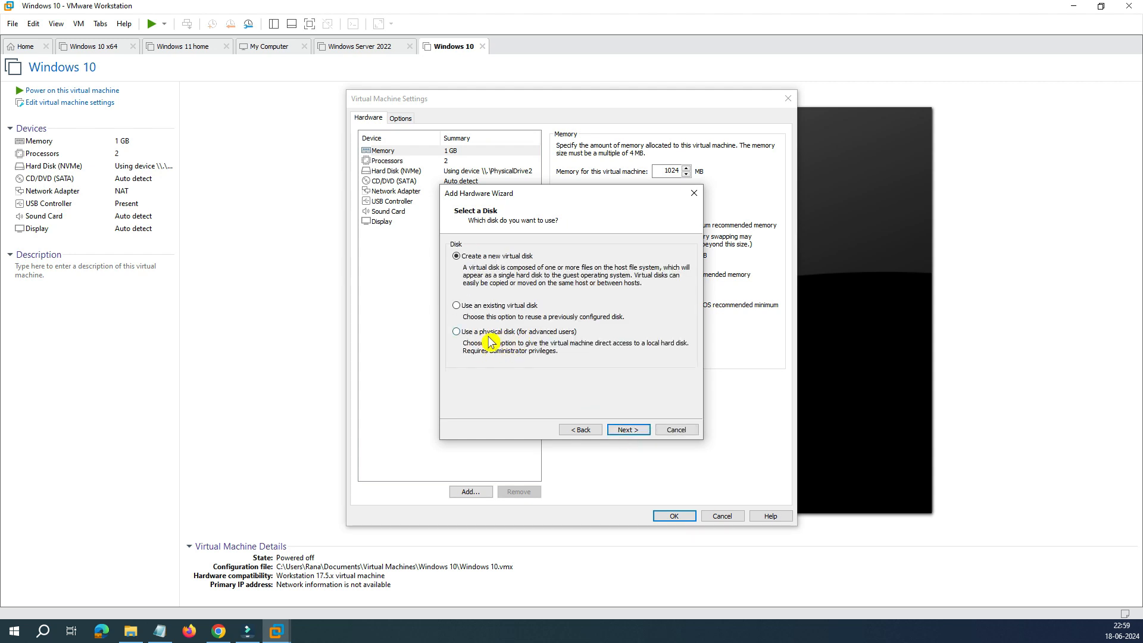
{"action": "left_click", "coordinate": [455, 331]}
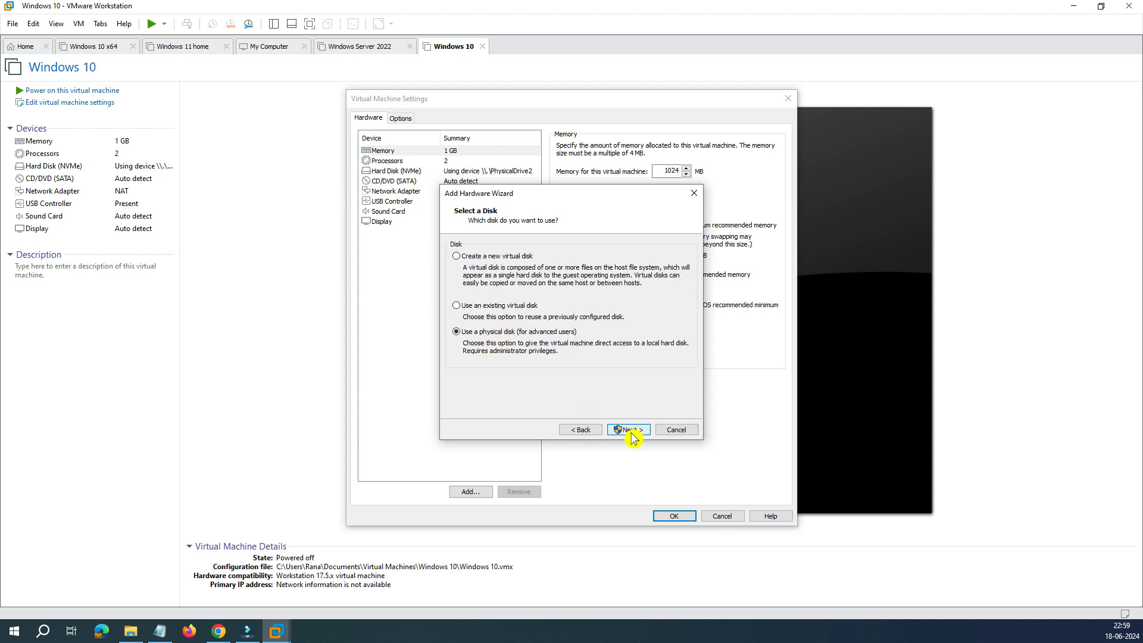
{"action": "left_click", "coordinate": [629, 429]}
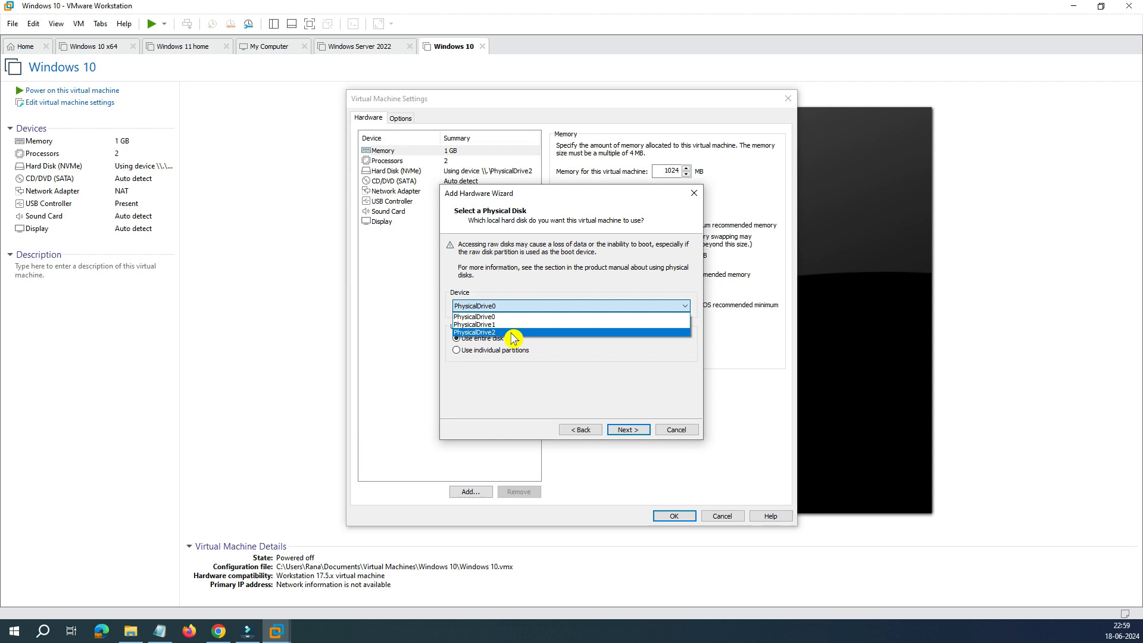
{"action": "left_click", "coordinate": [474, 332]}
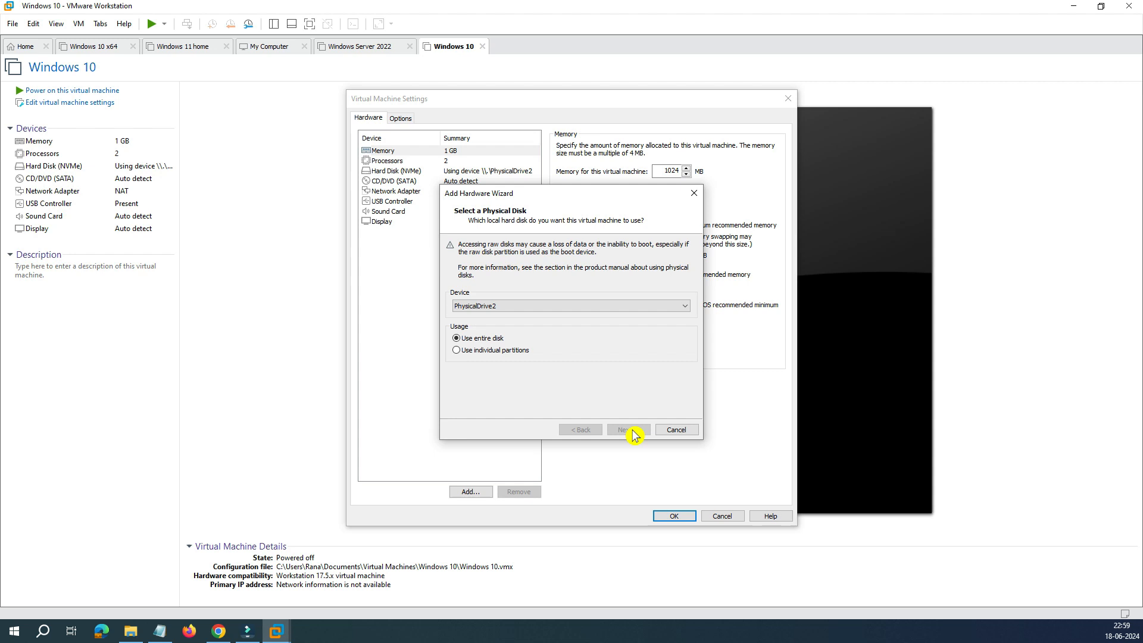
{"action": "left_click", "coordinate": [628, 428]}
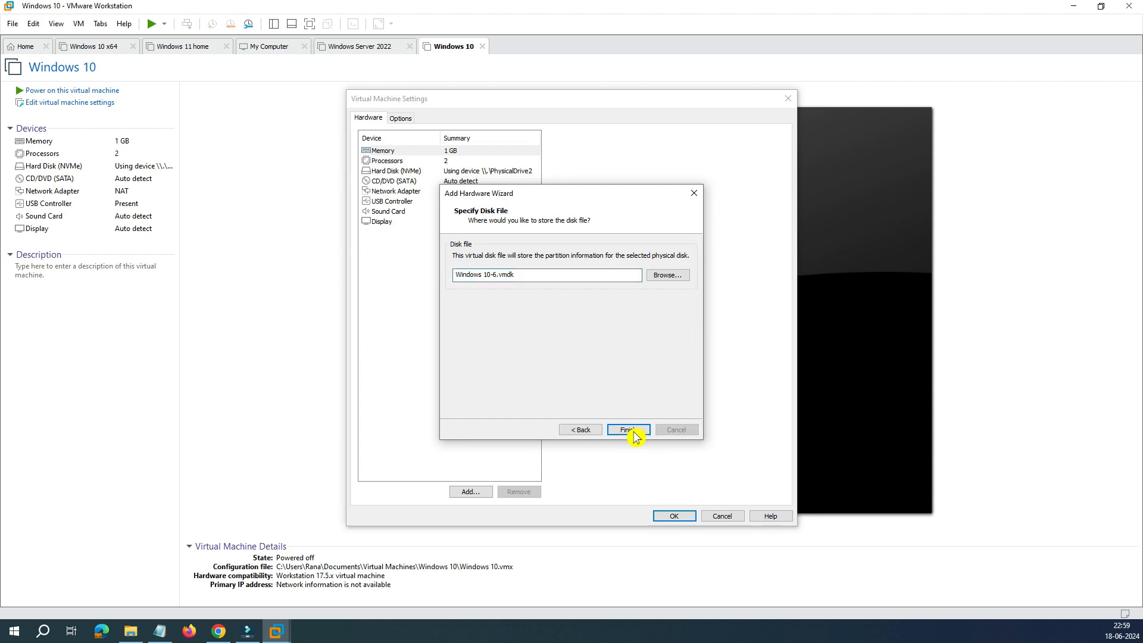
{"action": "left_click", "coordinate": [628, 429]}
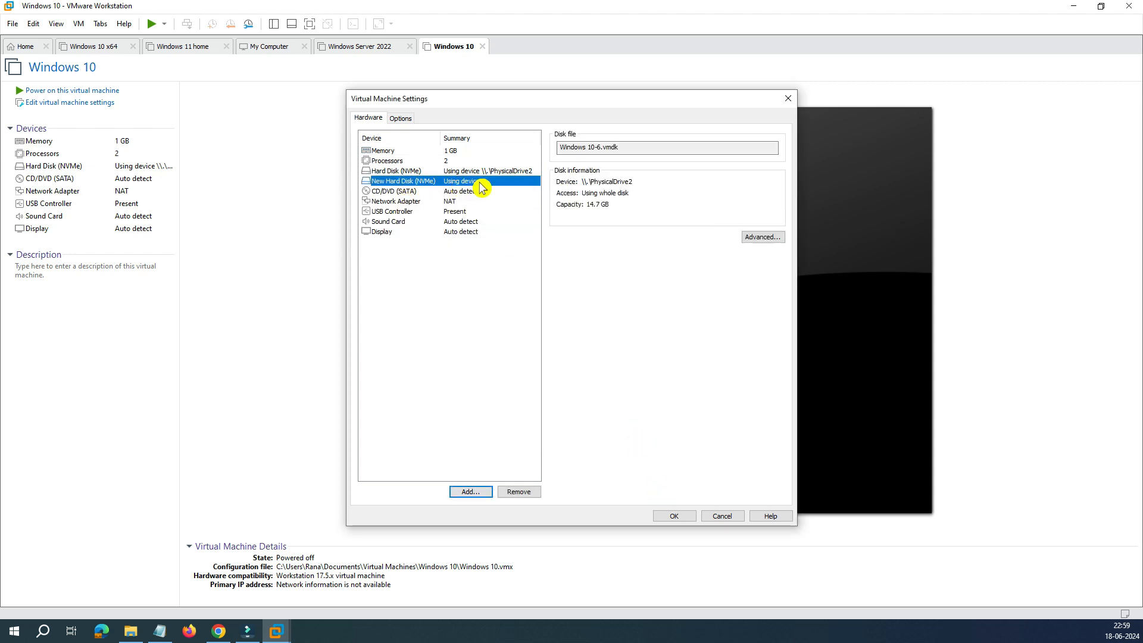